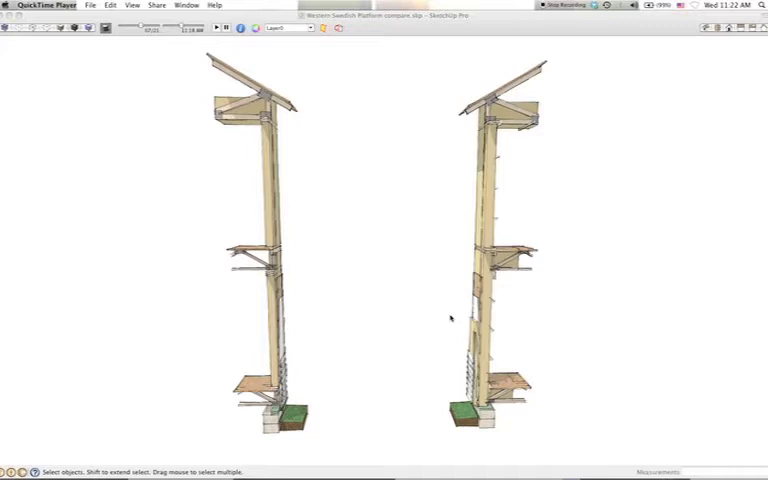
mouse_move(428, 340)
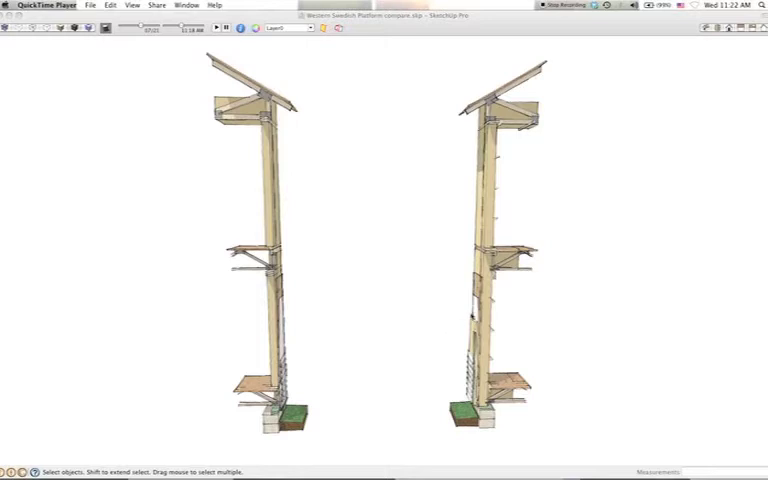
mouse_move(561, 179)
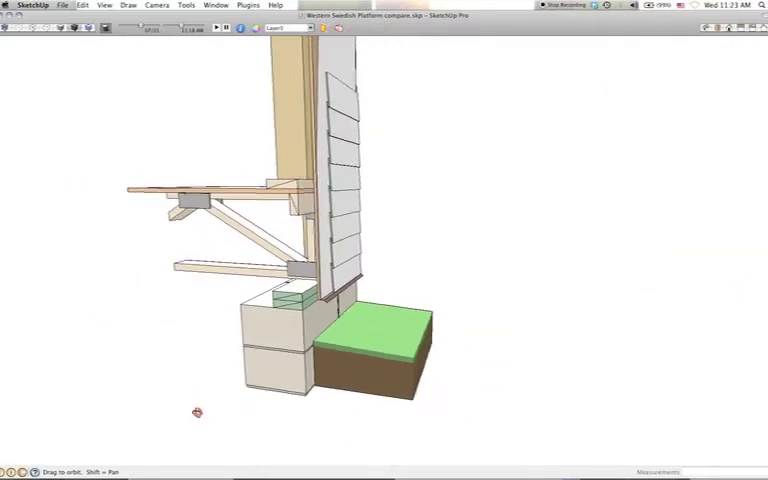
left_click_drag(197, 412, 340, 432)
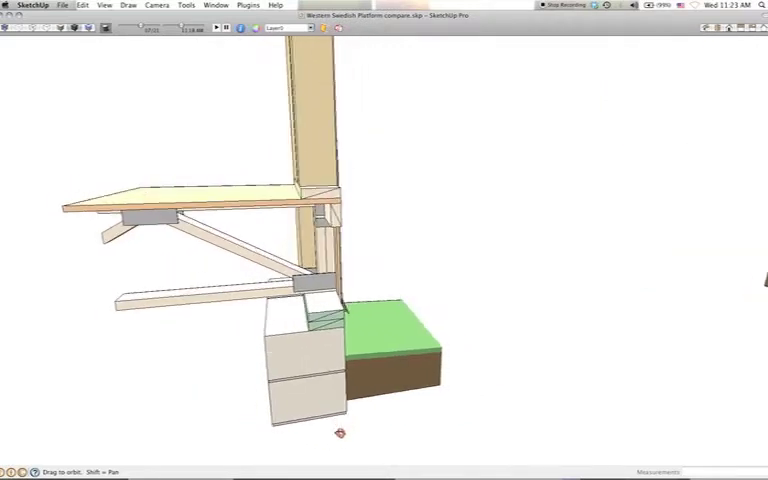
left_click_drag(340, 432, 283, 370)
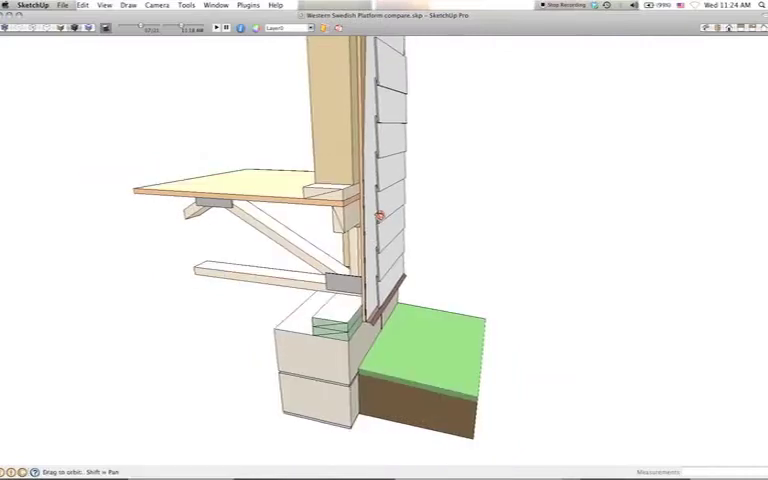
- Orbit to the opposite side of the wall section, revealing its layered build-up beside the platform
left_click_drag(375, 215, 457, 155)
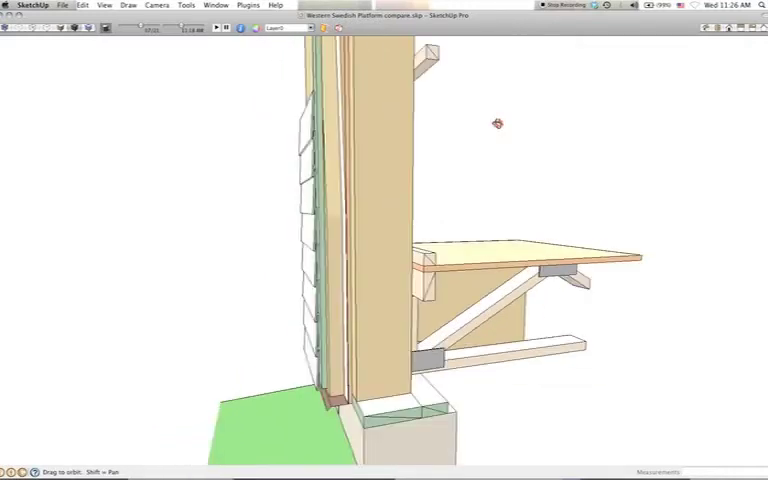
- Orbit in close on the wall column and cantilevered platform with its diagonal bracket
left_click_drag(497, 123, 325, 165)
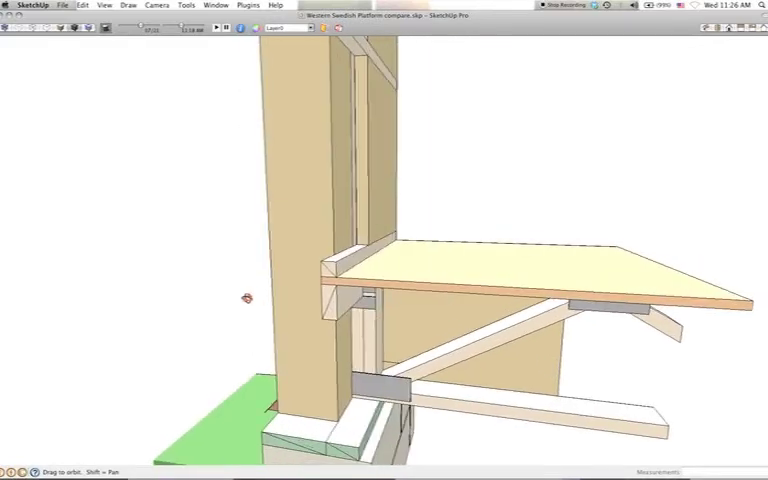
left_click_drag(247, 298, 295, 275)
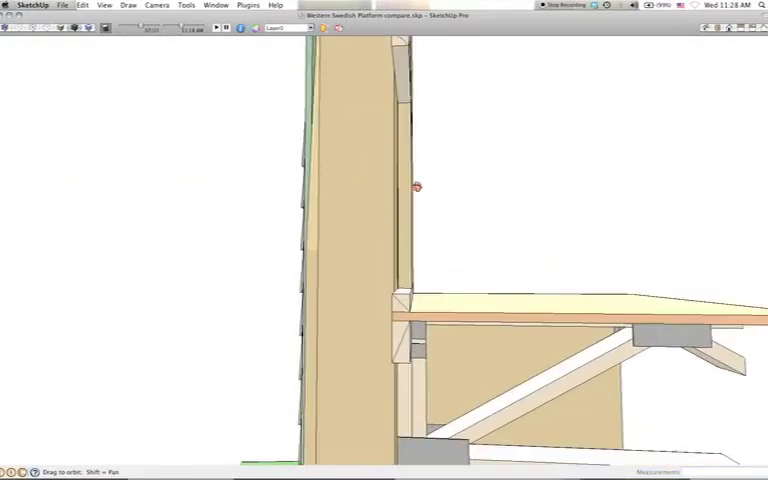
left_click_drag(415, 187, 315, 160)
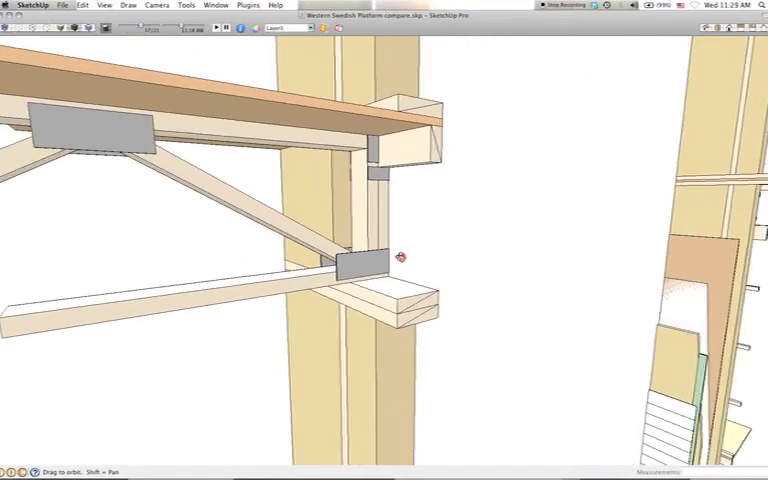
- Orbit close to the second wall section's studs, horizontal member and angled sheathing panel
left_click_drag(400, 257, 310, 280)
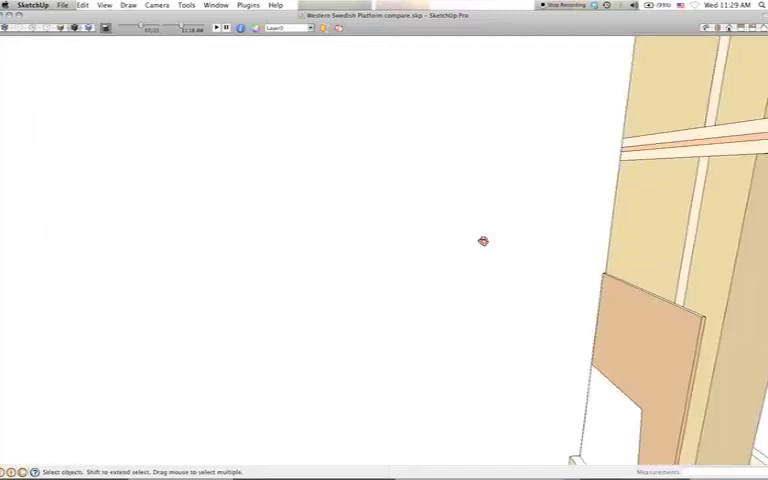
- Orbit to a flat side elevation of the wall post, platform, diagonal bracket and support
left_click_drag(483, 241, 210, 239)
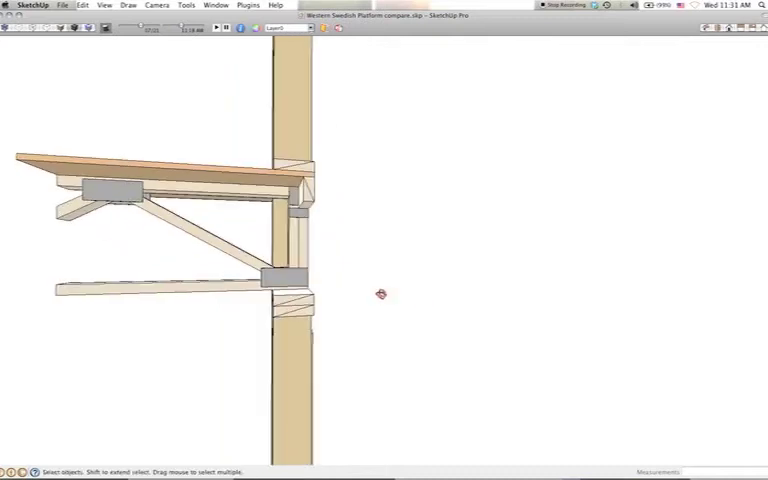
- Orbit upward to view the bracket triangle and grey connector plates meeting the post
left_click_drag(380, 293, 300, 252)
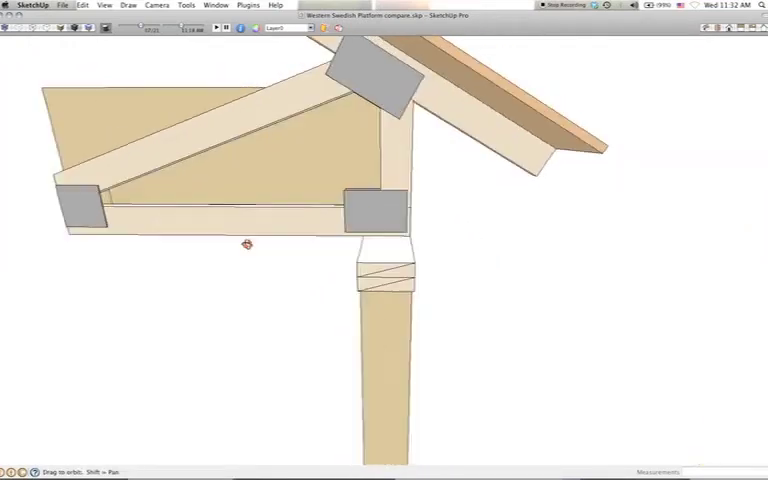
- Orbit up to the roof truss gusset plates, then out to include the tall second wall
left_click_drag(245, 244, 525, 242)
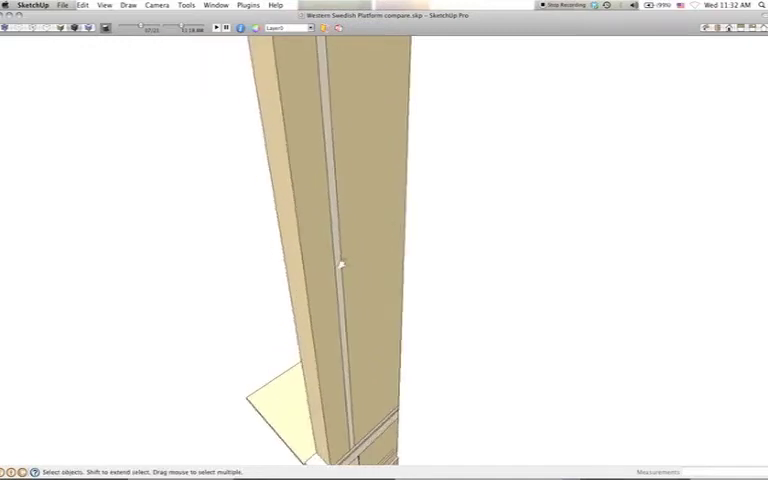
left_click_drag(340, 260, 310, 235)
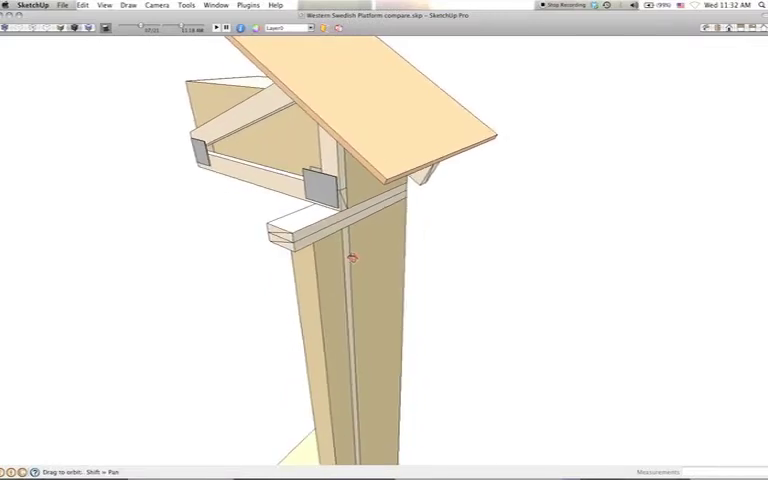
left_click_drag(350, 260, 510, 252)
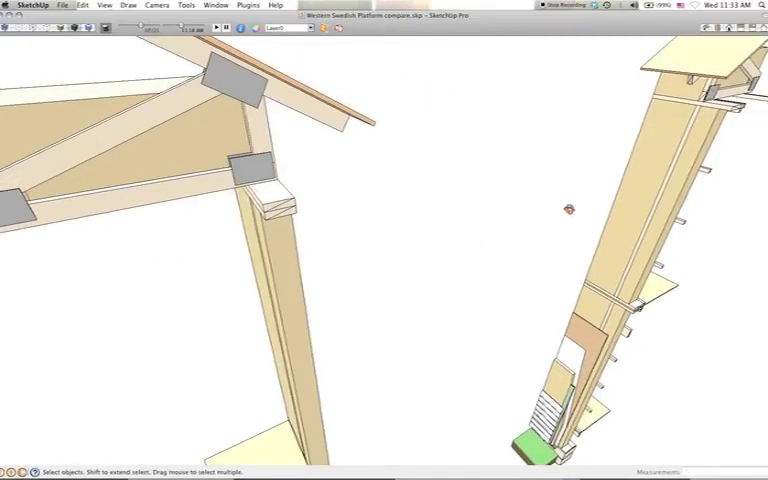
- Orbit around the roof junction, then back until both wall sections' bracketed platforms stand side by side
left_click_drag(567, 210, 525, 211)
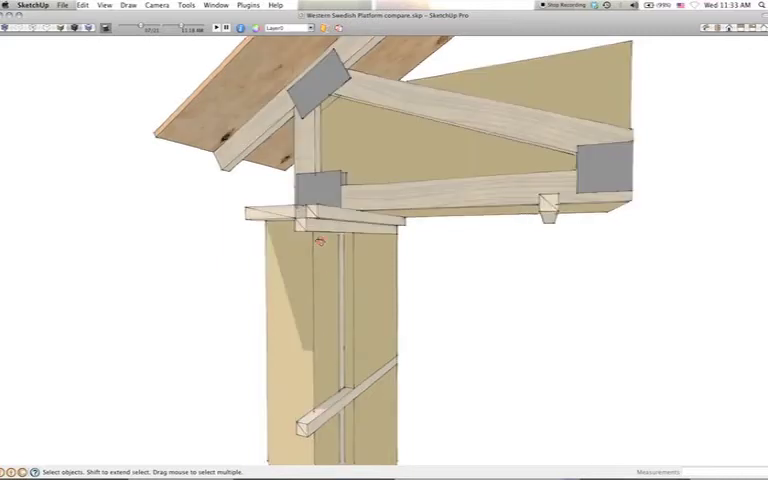
left_click_drag(400, 240, 360, 215)
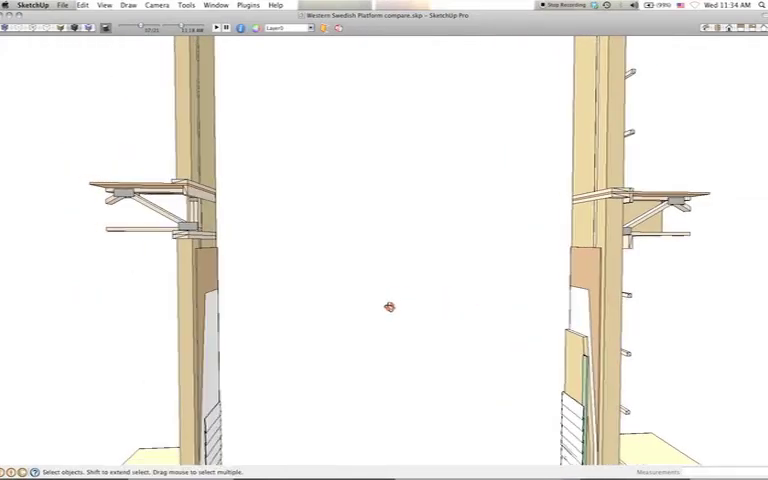
left_click_drag(390, 307, 382, 280)
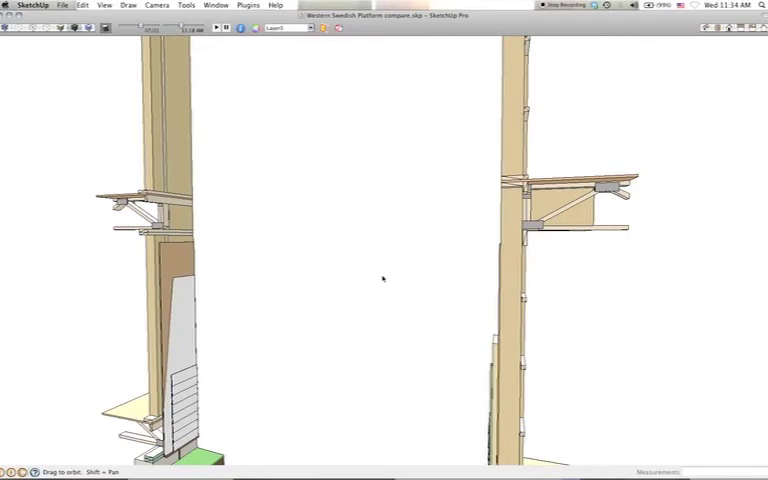